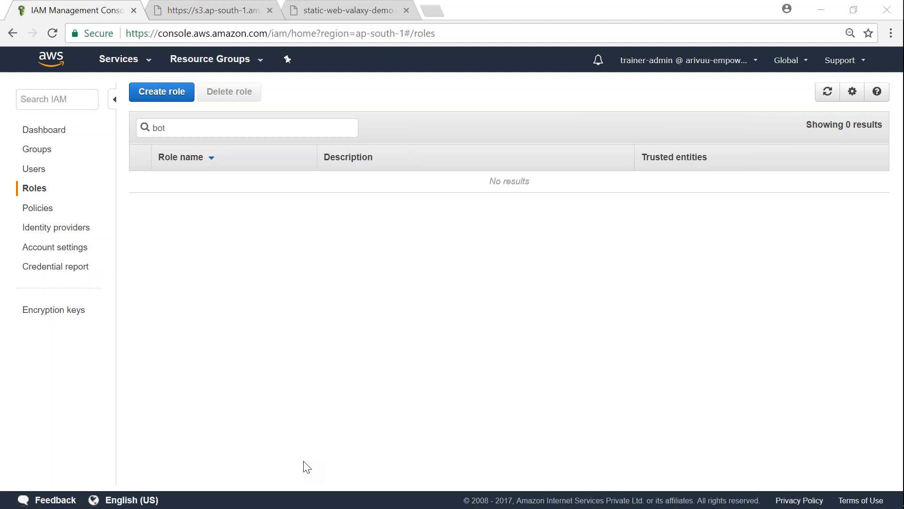
mouse_move(34, 189)
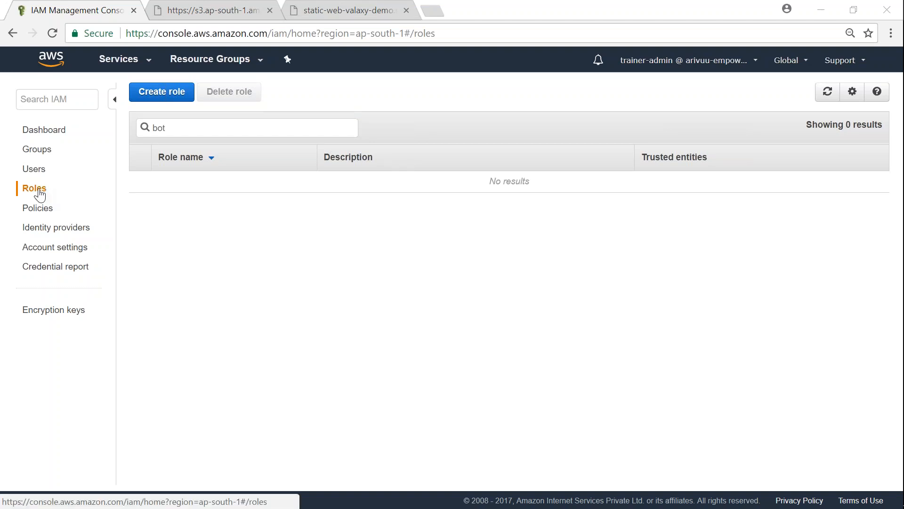
mouse_move(162, 91)
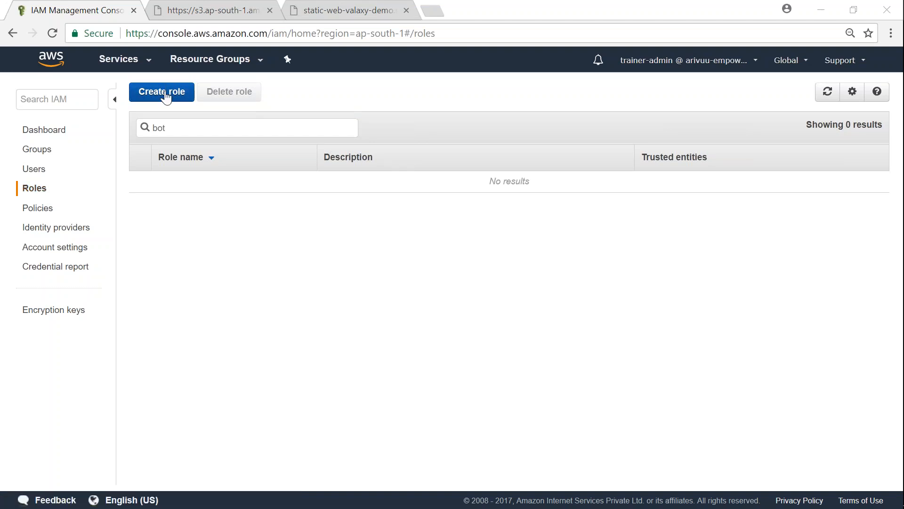
- Start a new role trusted by the AWS Lambda service with the Lambda use case
left_click(161, 91)
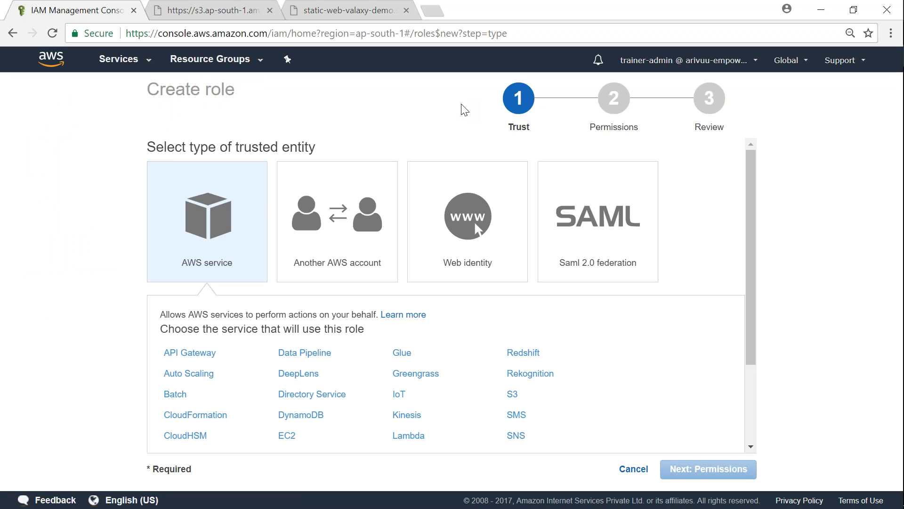
mouse_move(407, 435)
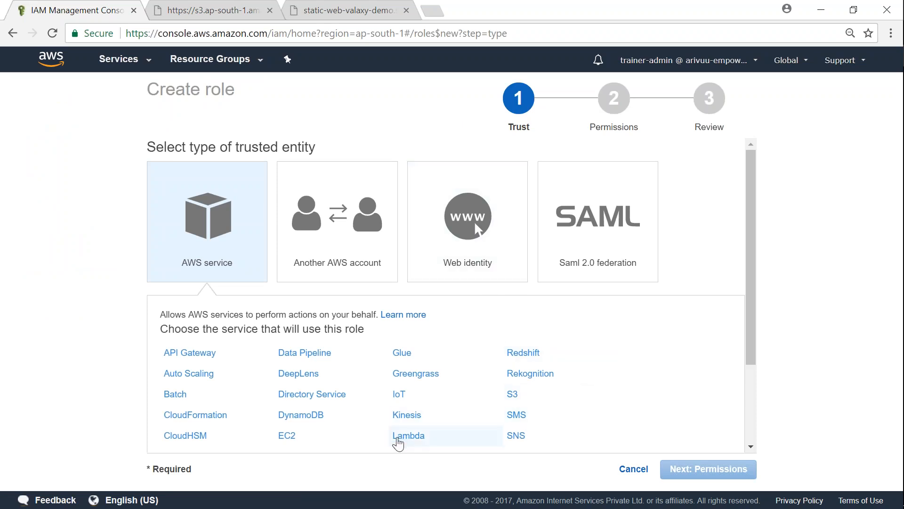
left_click(408, 436)
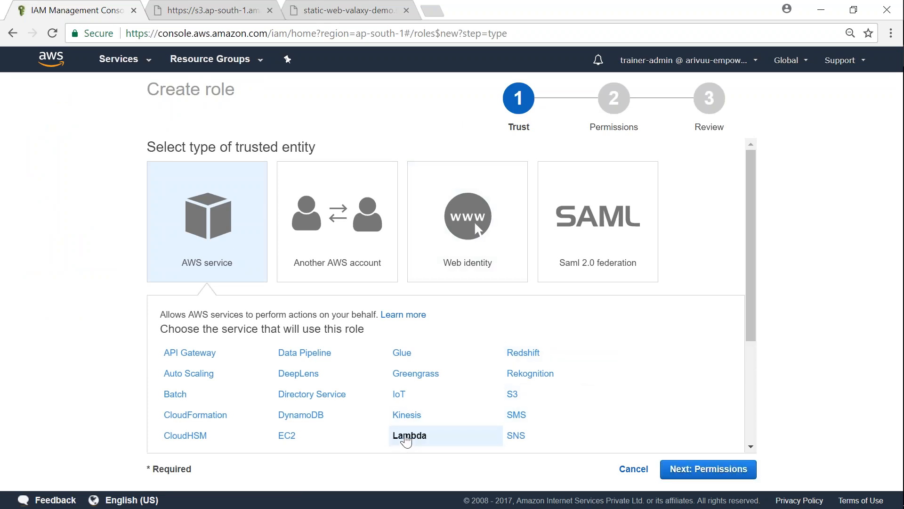
left_click(409, 436)
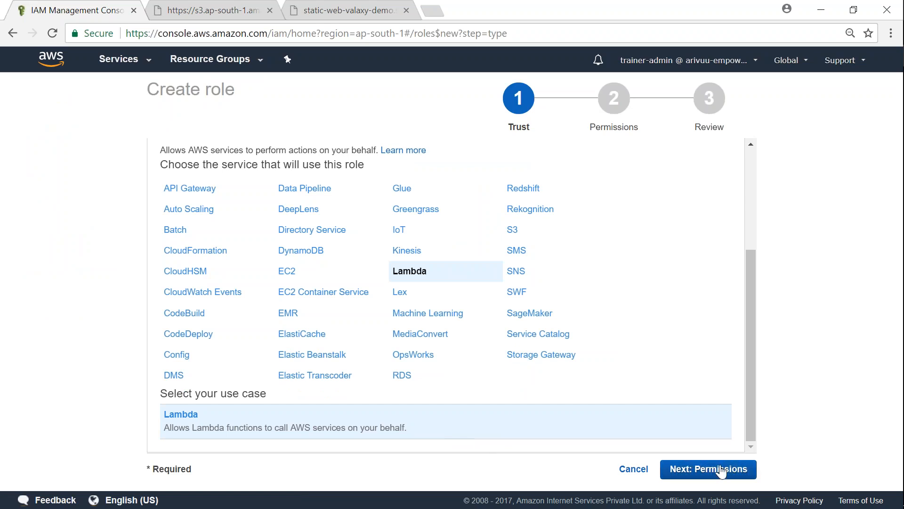
- Find AmazonEC2FullAccess via the 'ec2full' search, attach it, and advance to review
left_click(707, 469)
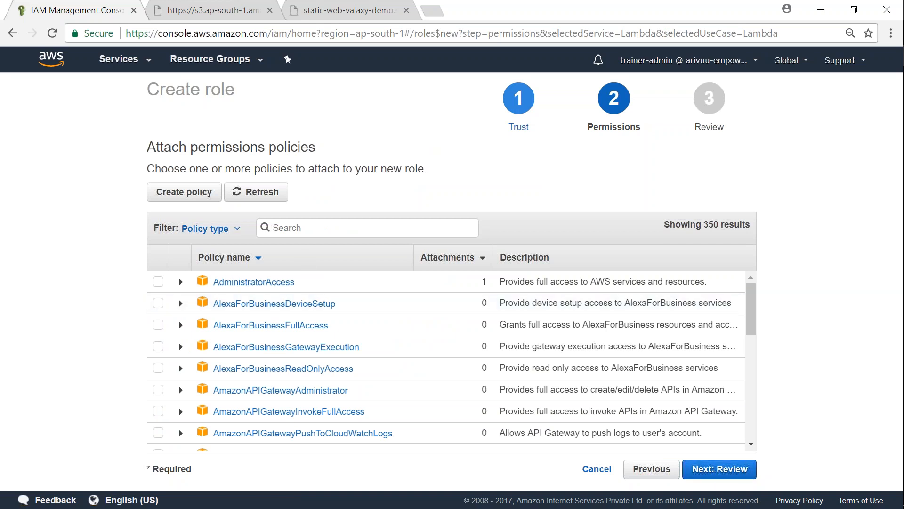
type("ec2")
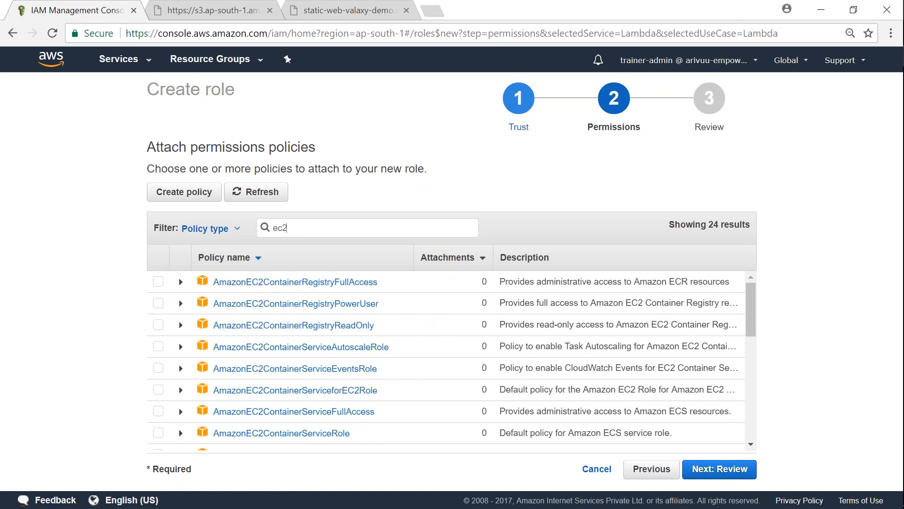
type("full")
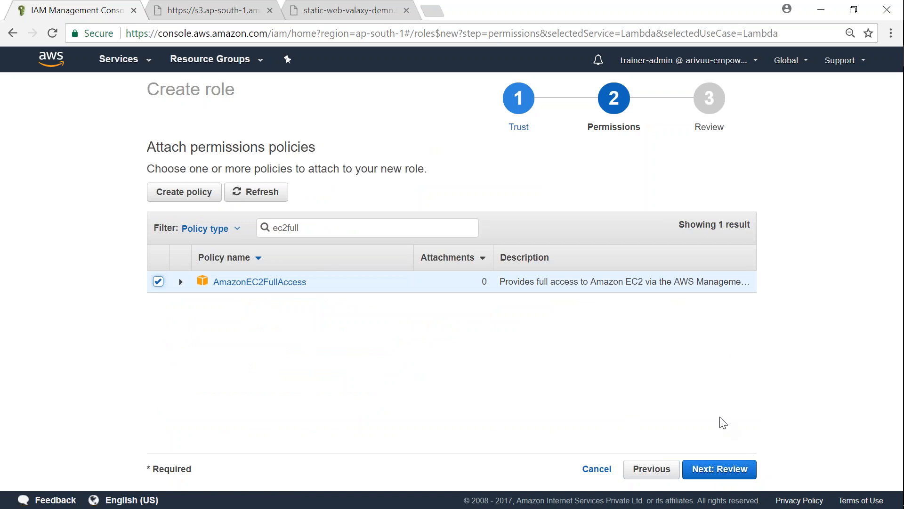
left_click(719, 469)
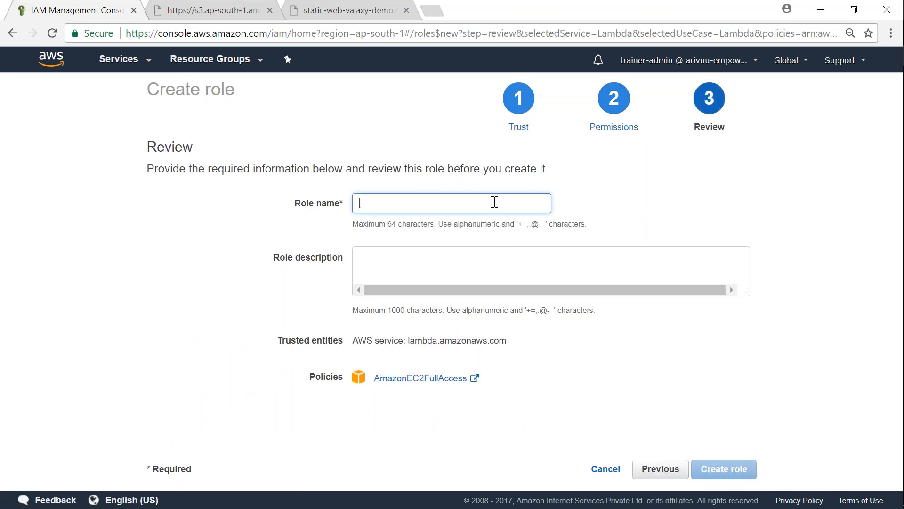
- Name the role bot-backup-role and give it the description bot-backup-role
type("bot-bad")
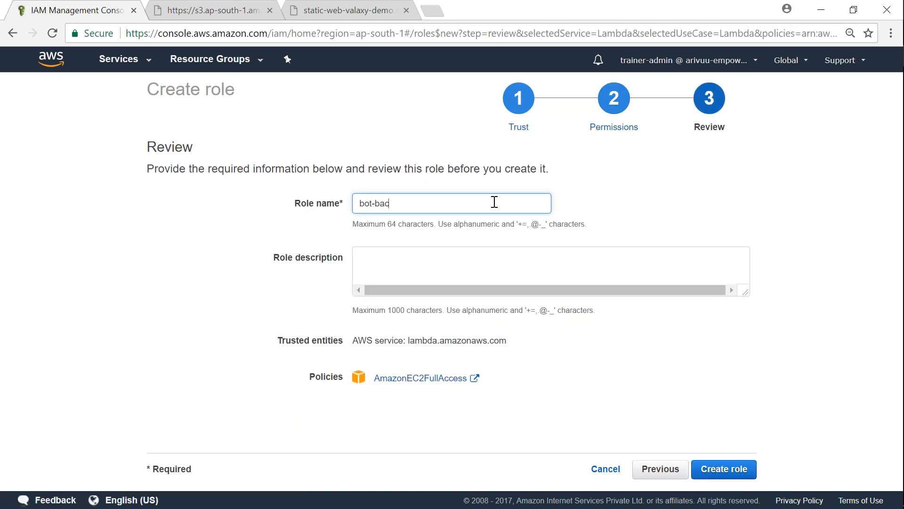
type("kup-role")
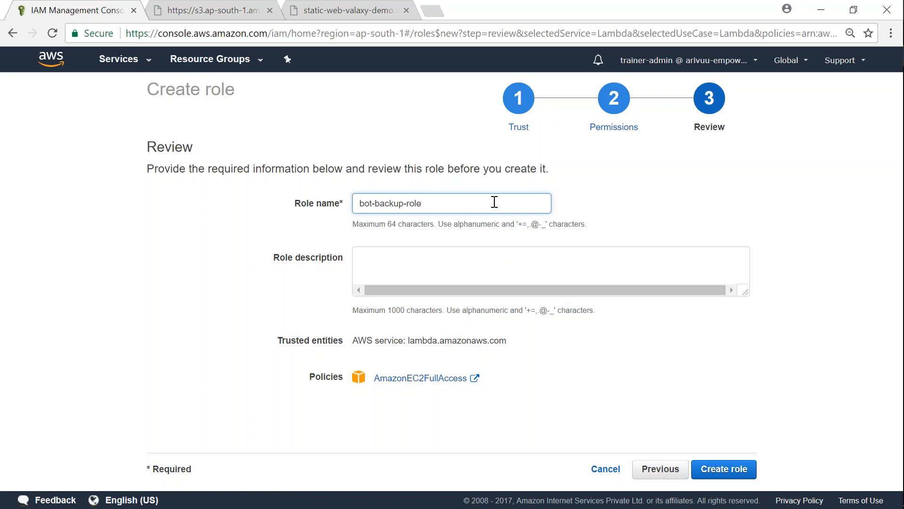
triple_click(451, 203)
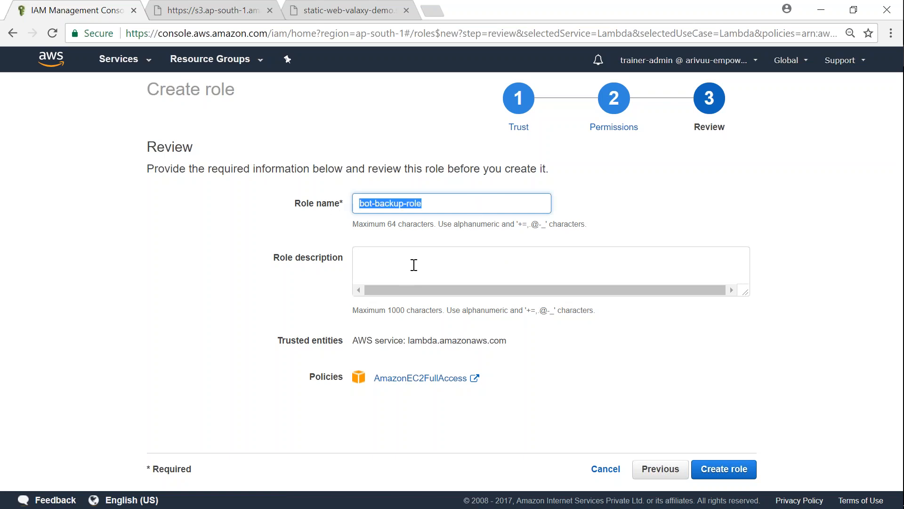
type("bot-backup-role")
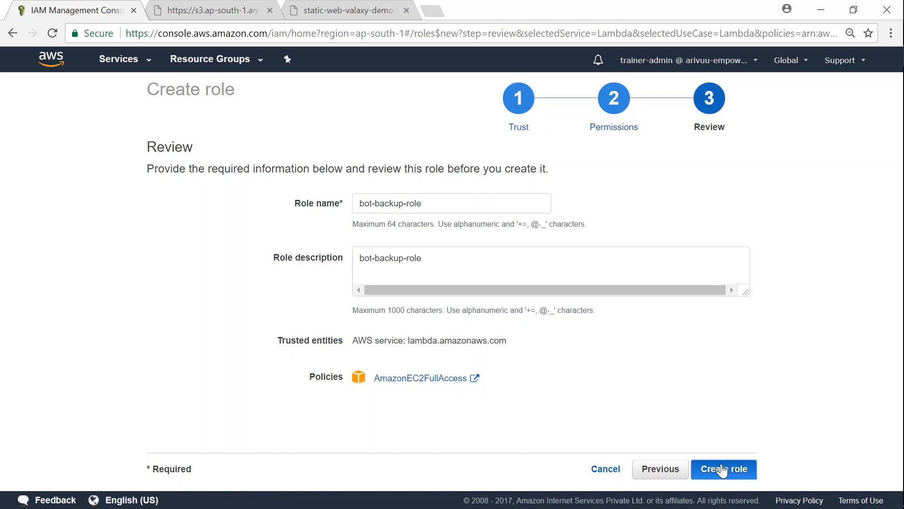
- Create the role and view bot-backup-role's summary from the roles list
left_click(724, 470)
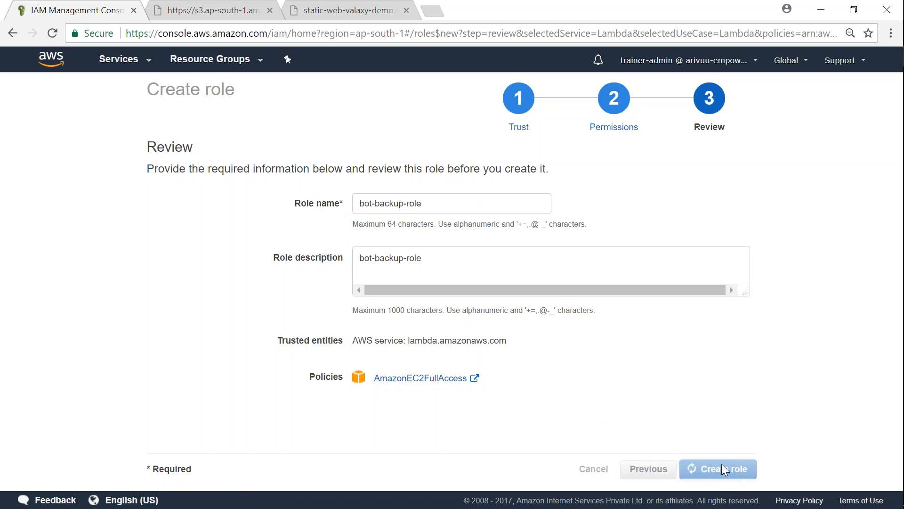
left_click(717, 468)
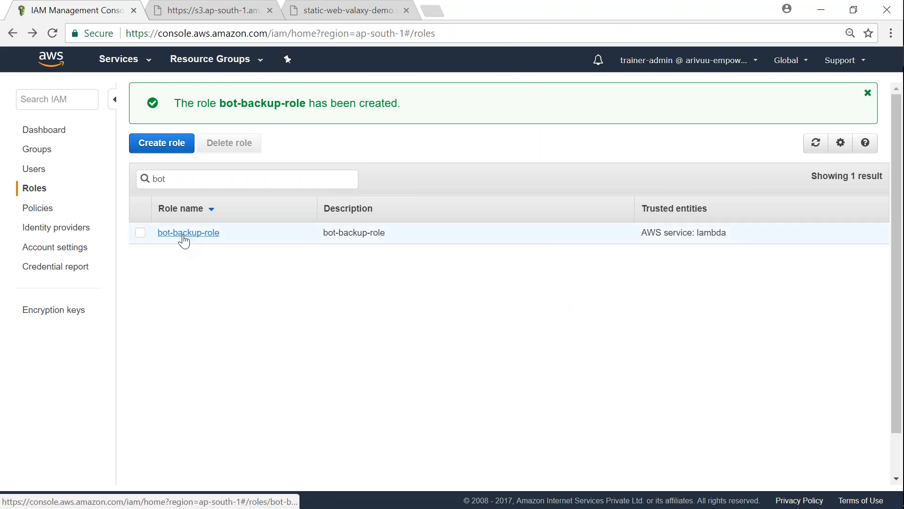
left_click(188, 233)
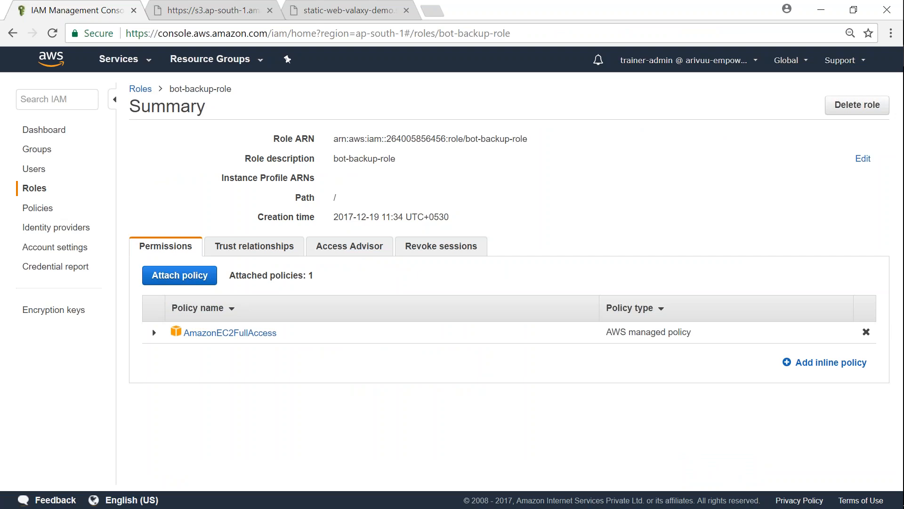
mouse_move(571, 458)
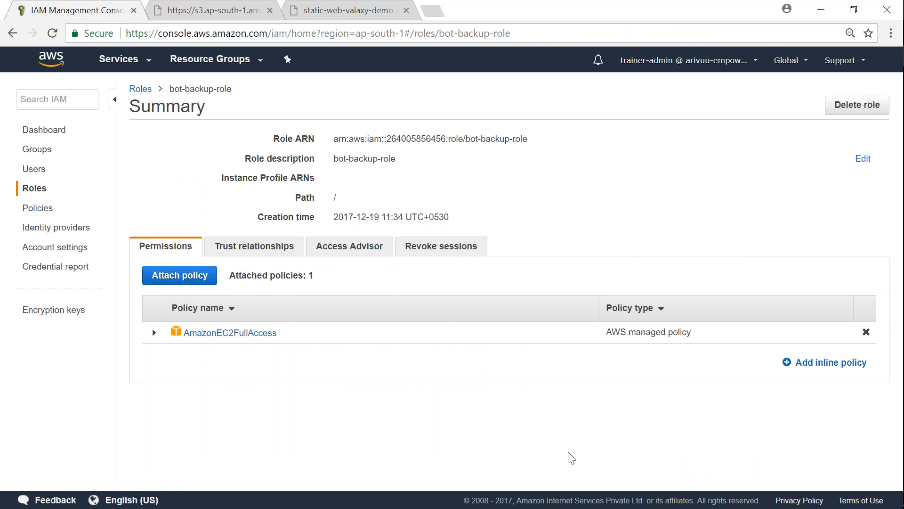
mouse_move(590, 472)
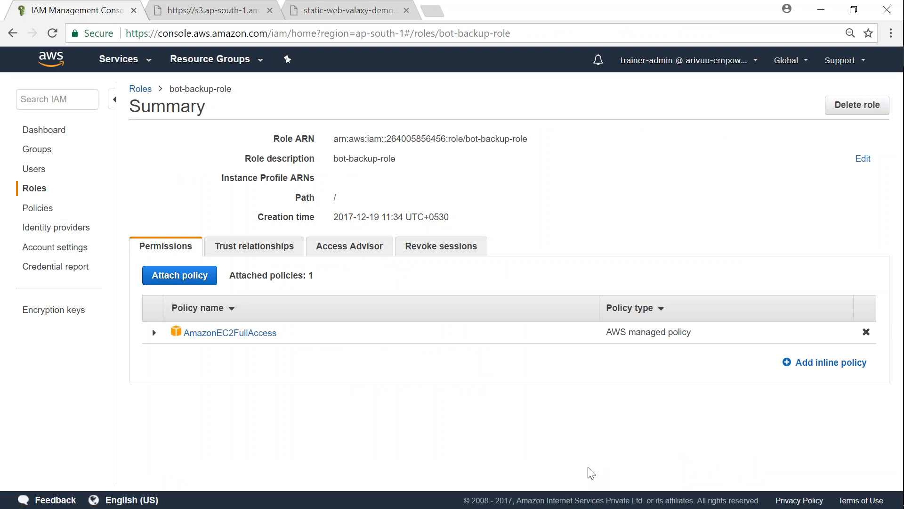
mouse_move(846, 495)
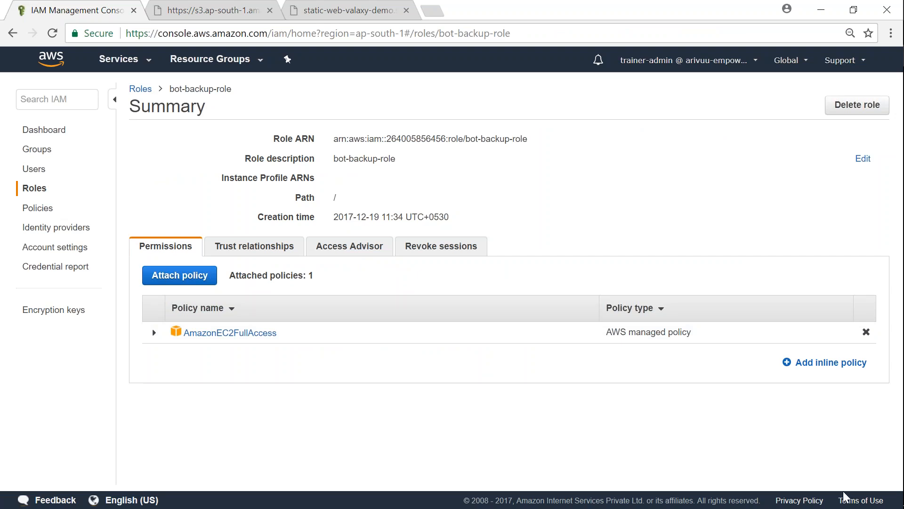